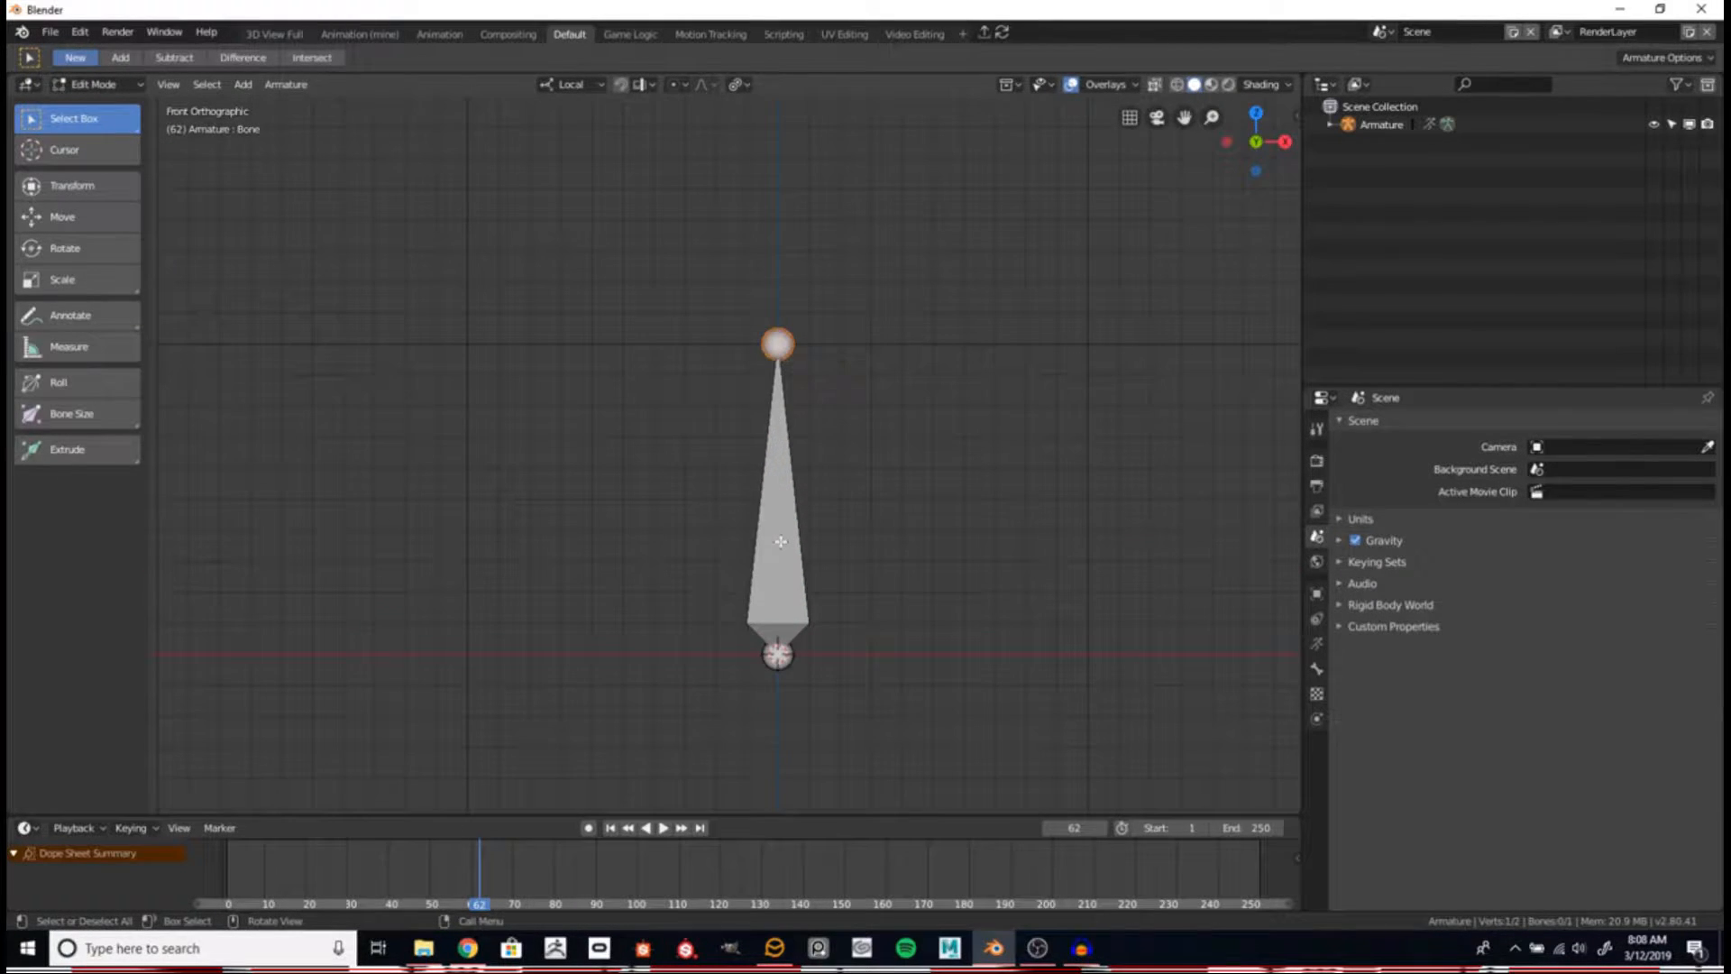
Subdivide the bone into three chained bones, stretch the middle one, and view Armature data properties.
click(285, 84)
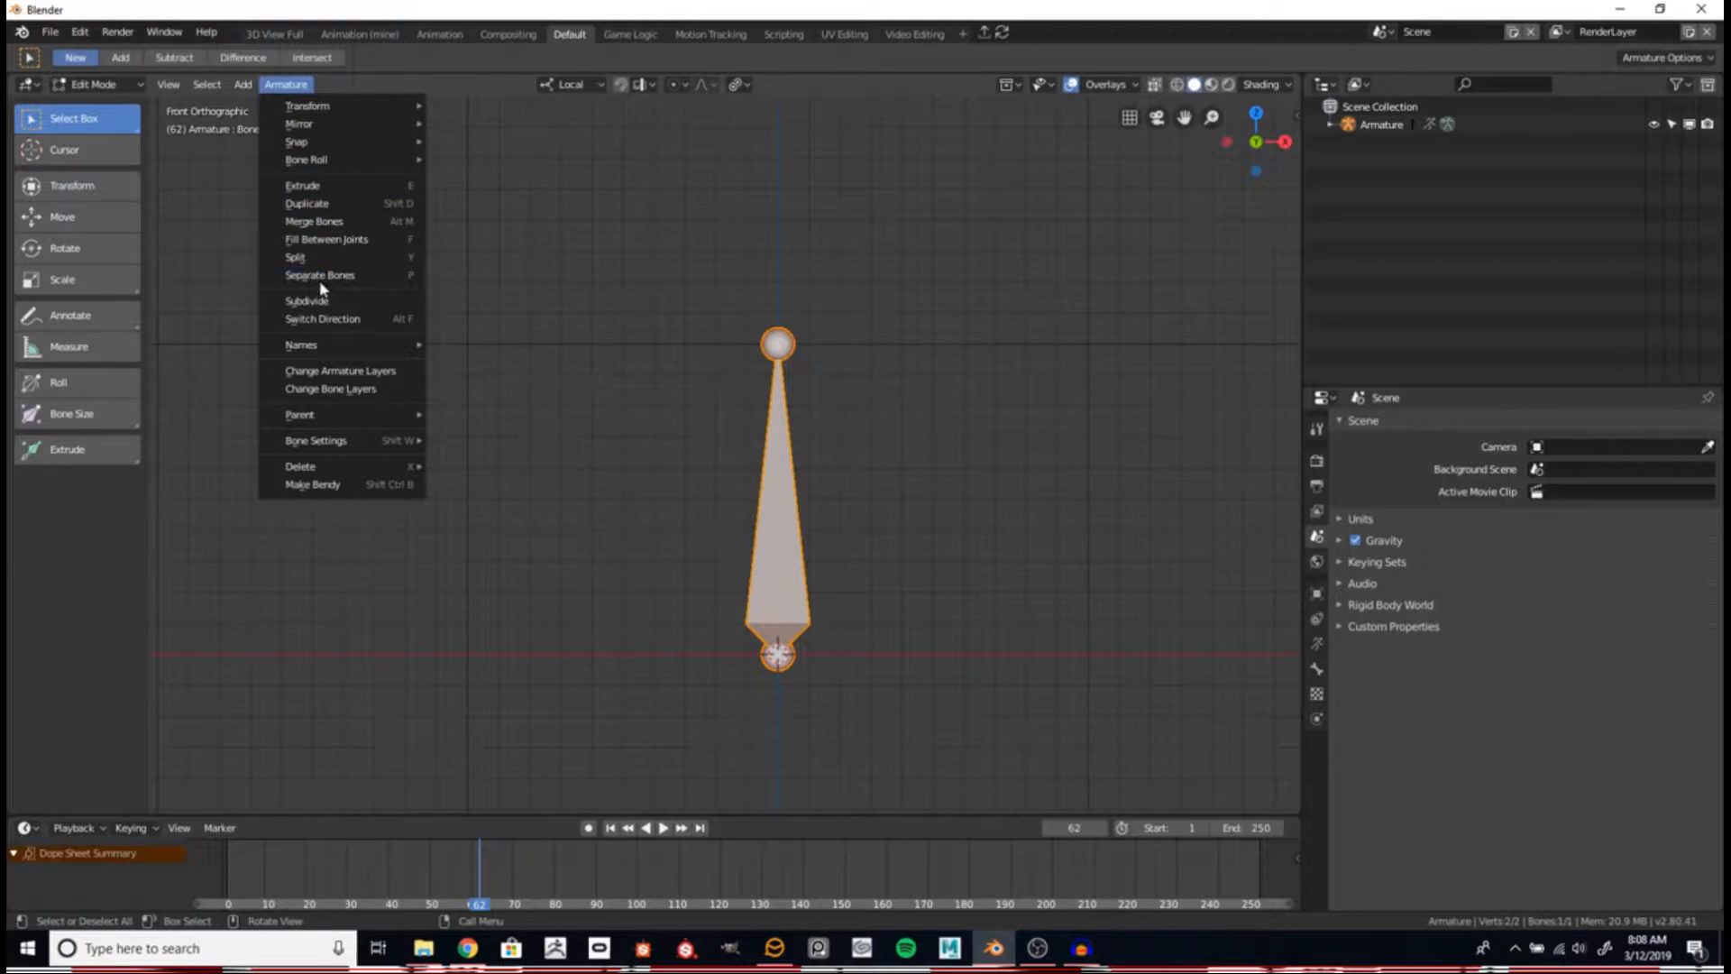
click(308, 300)
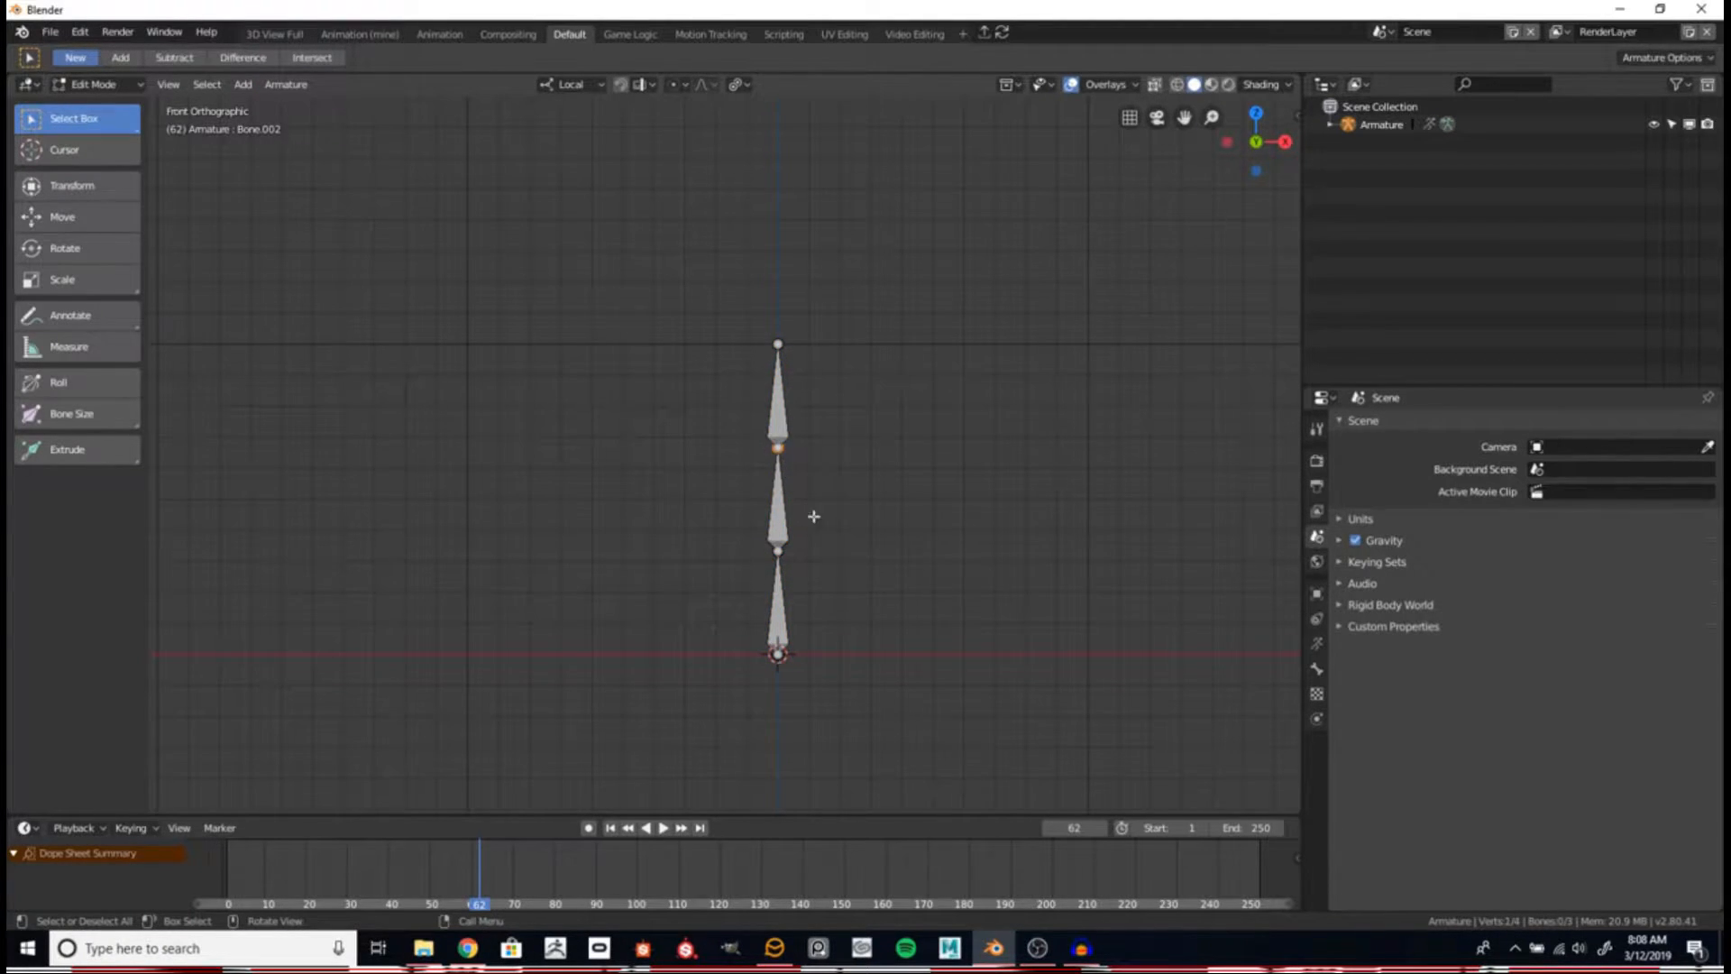
key(g)
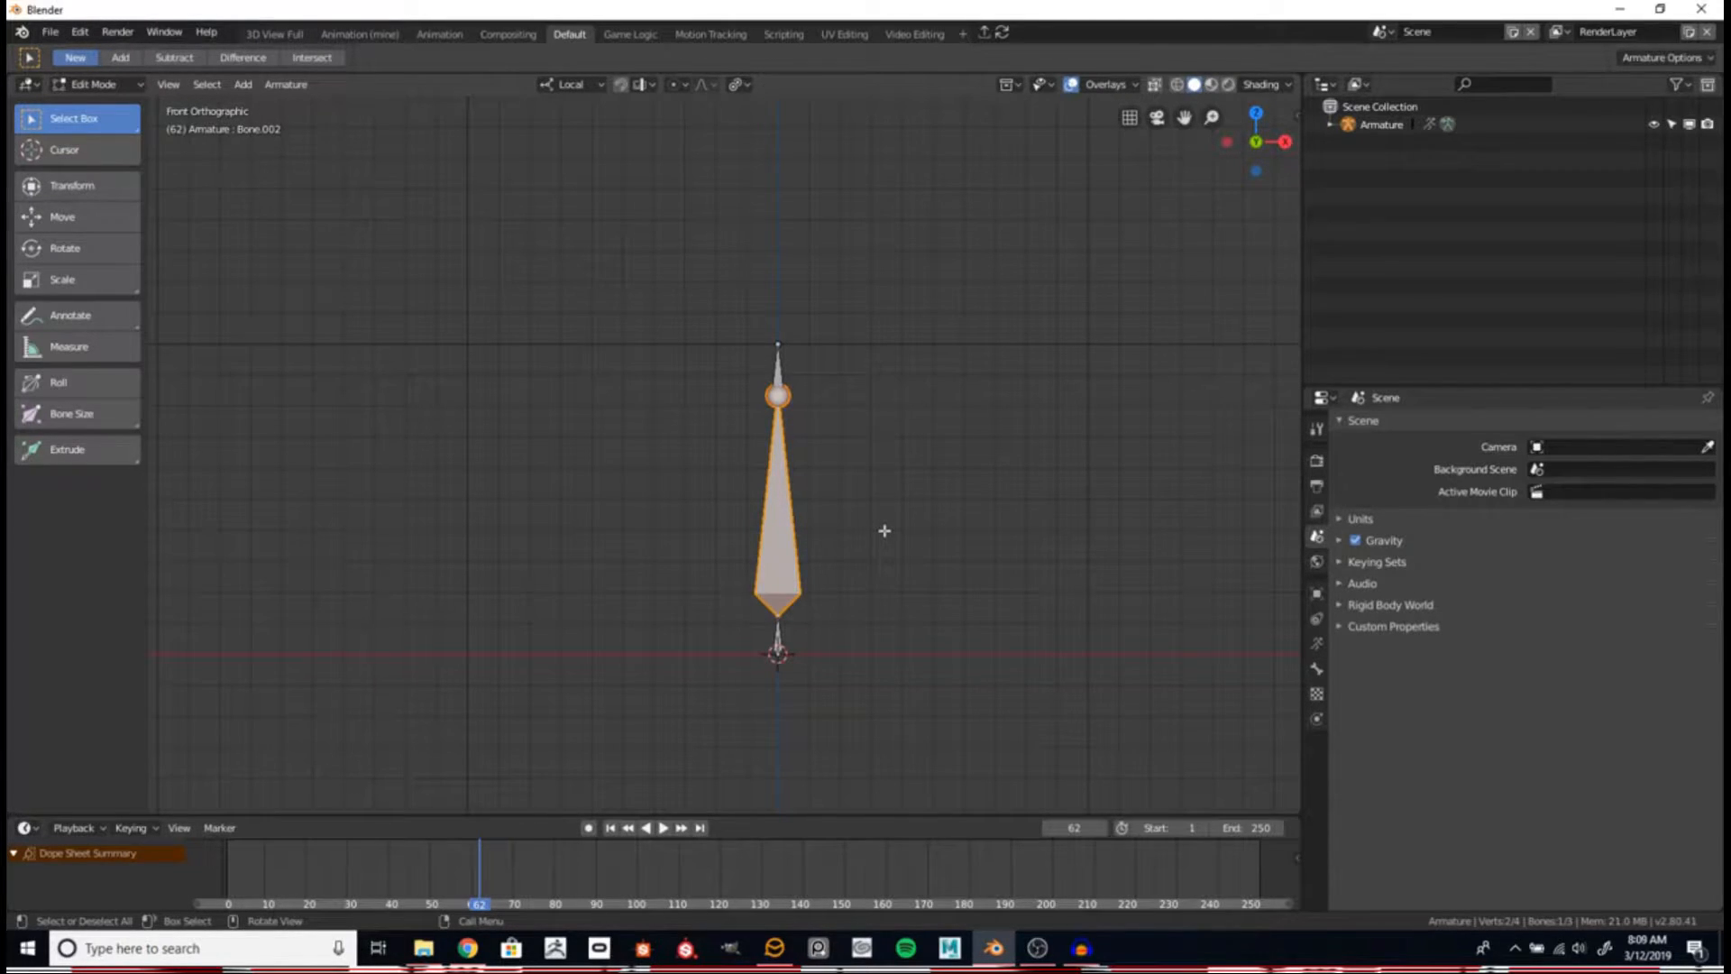
click(1315, 644)
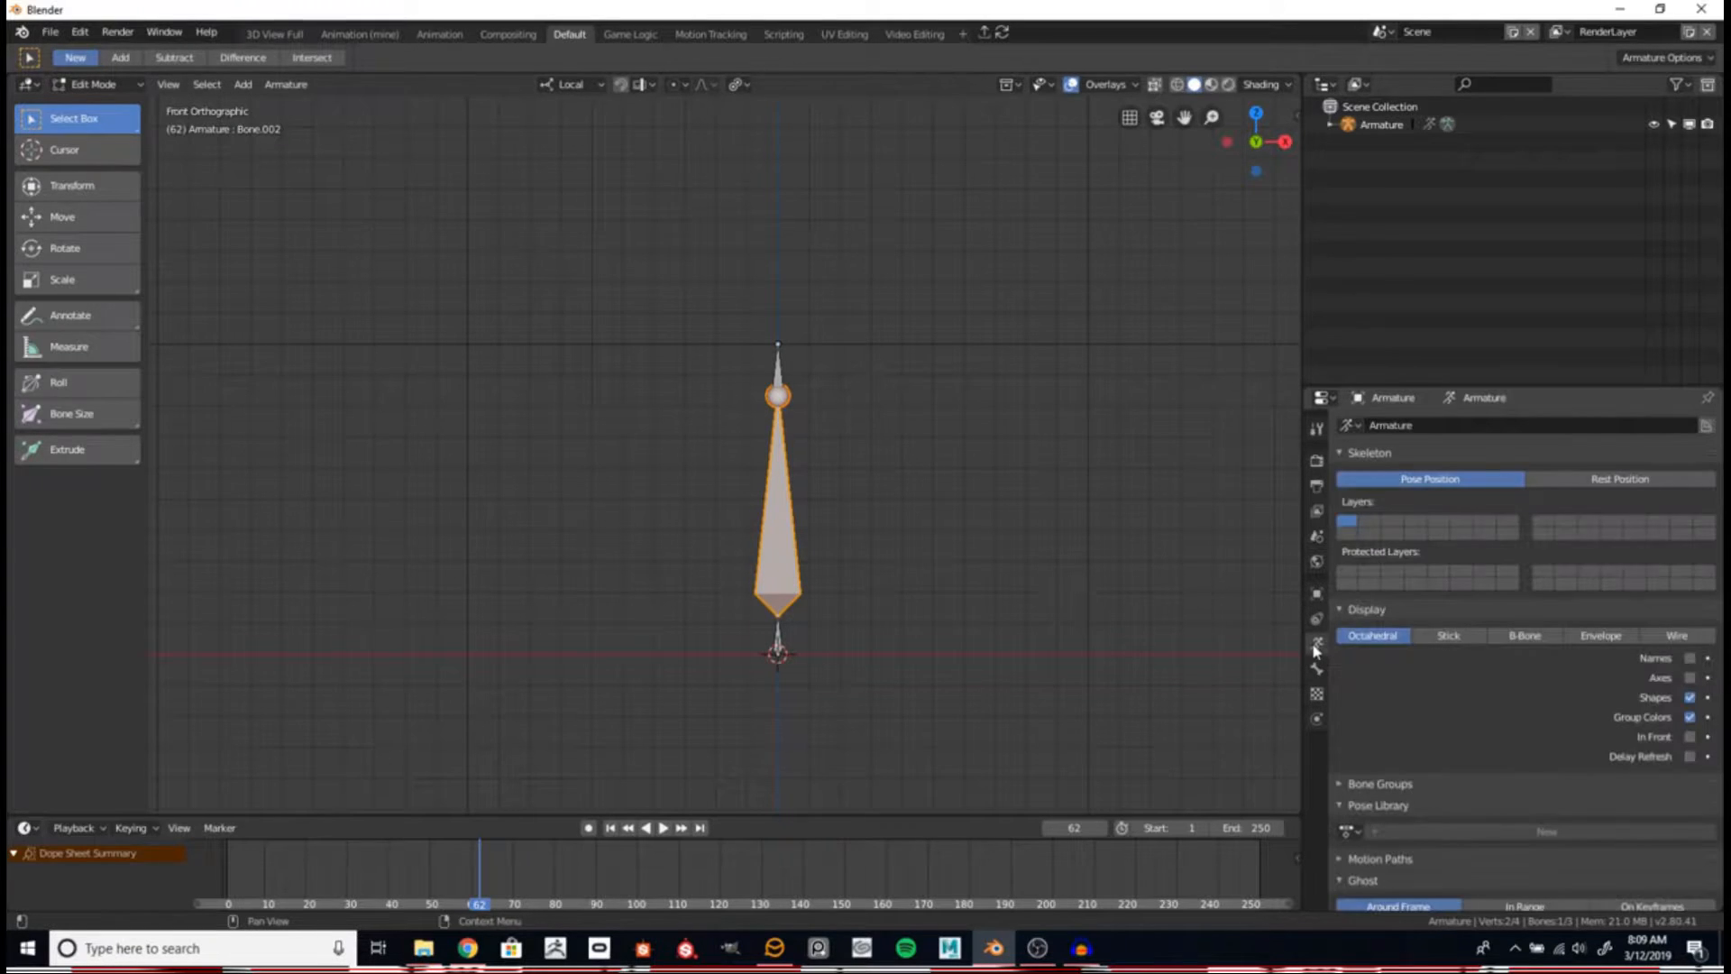
Set the armature's bone display to B-Bone.
click(1523, 635)
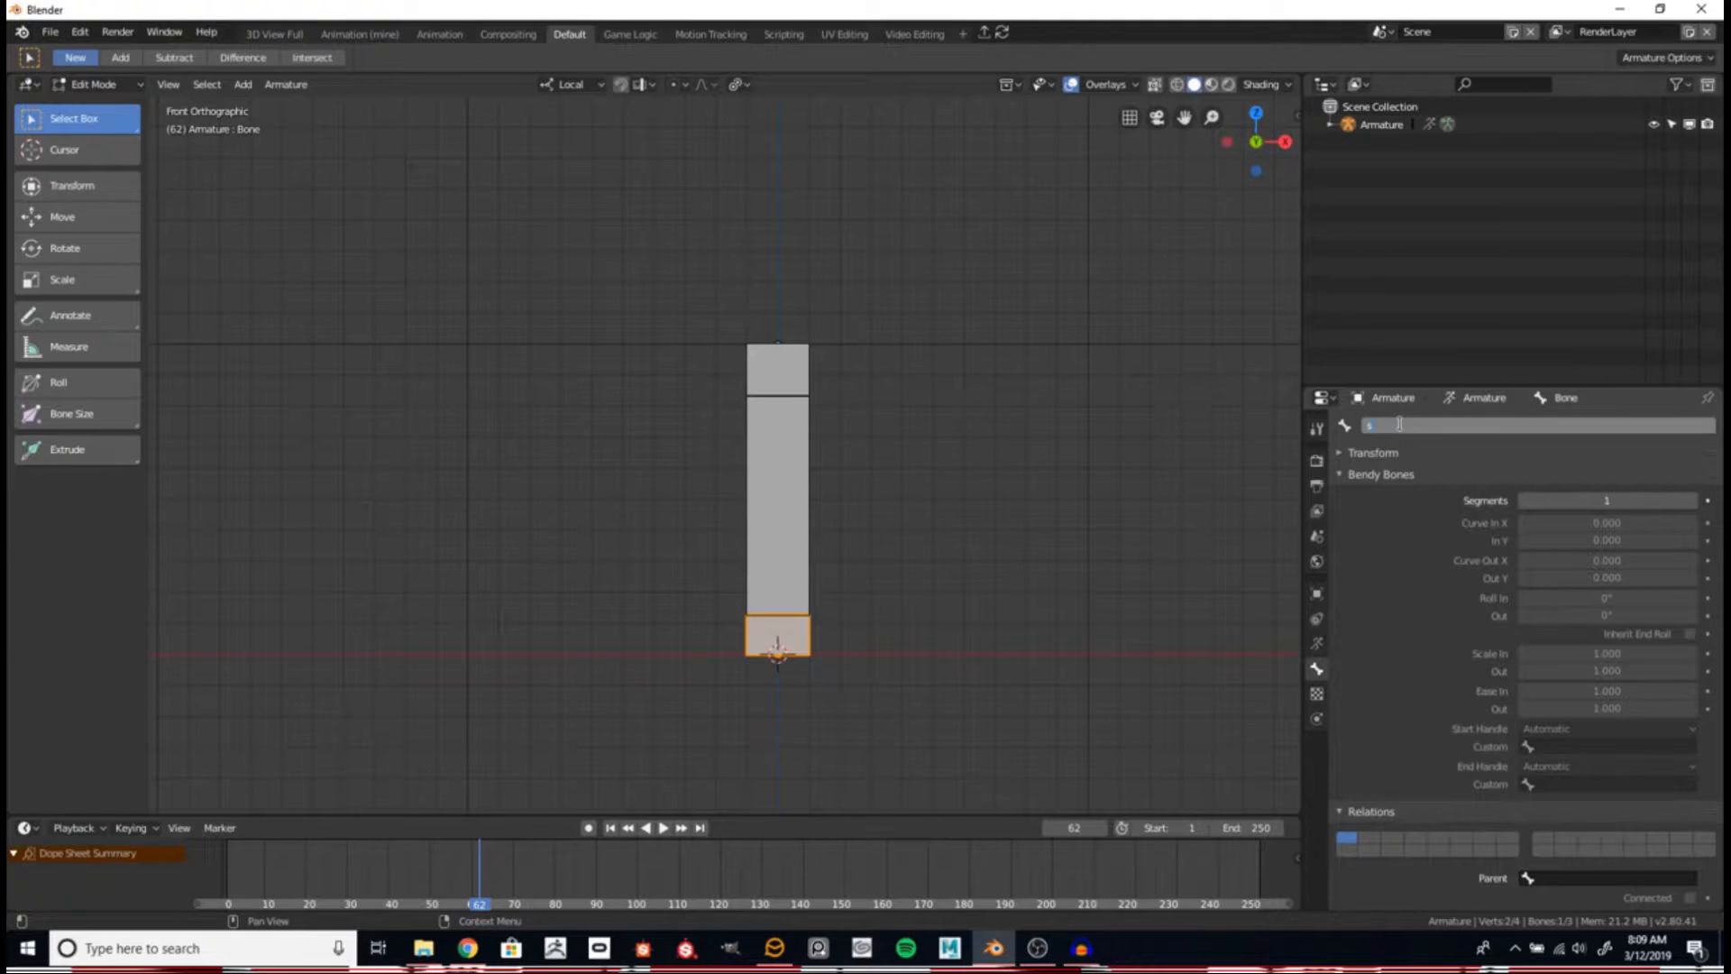
Rename the top bone 'end' and the middle bone 'bendy'.
click(777, 368)
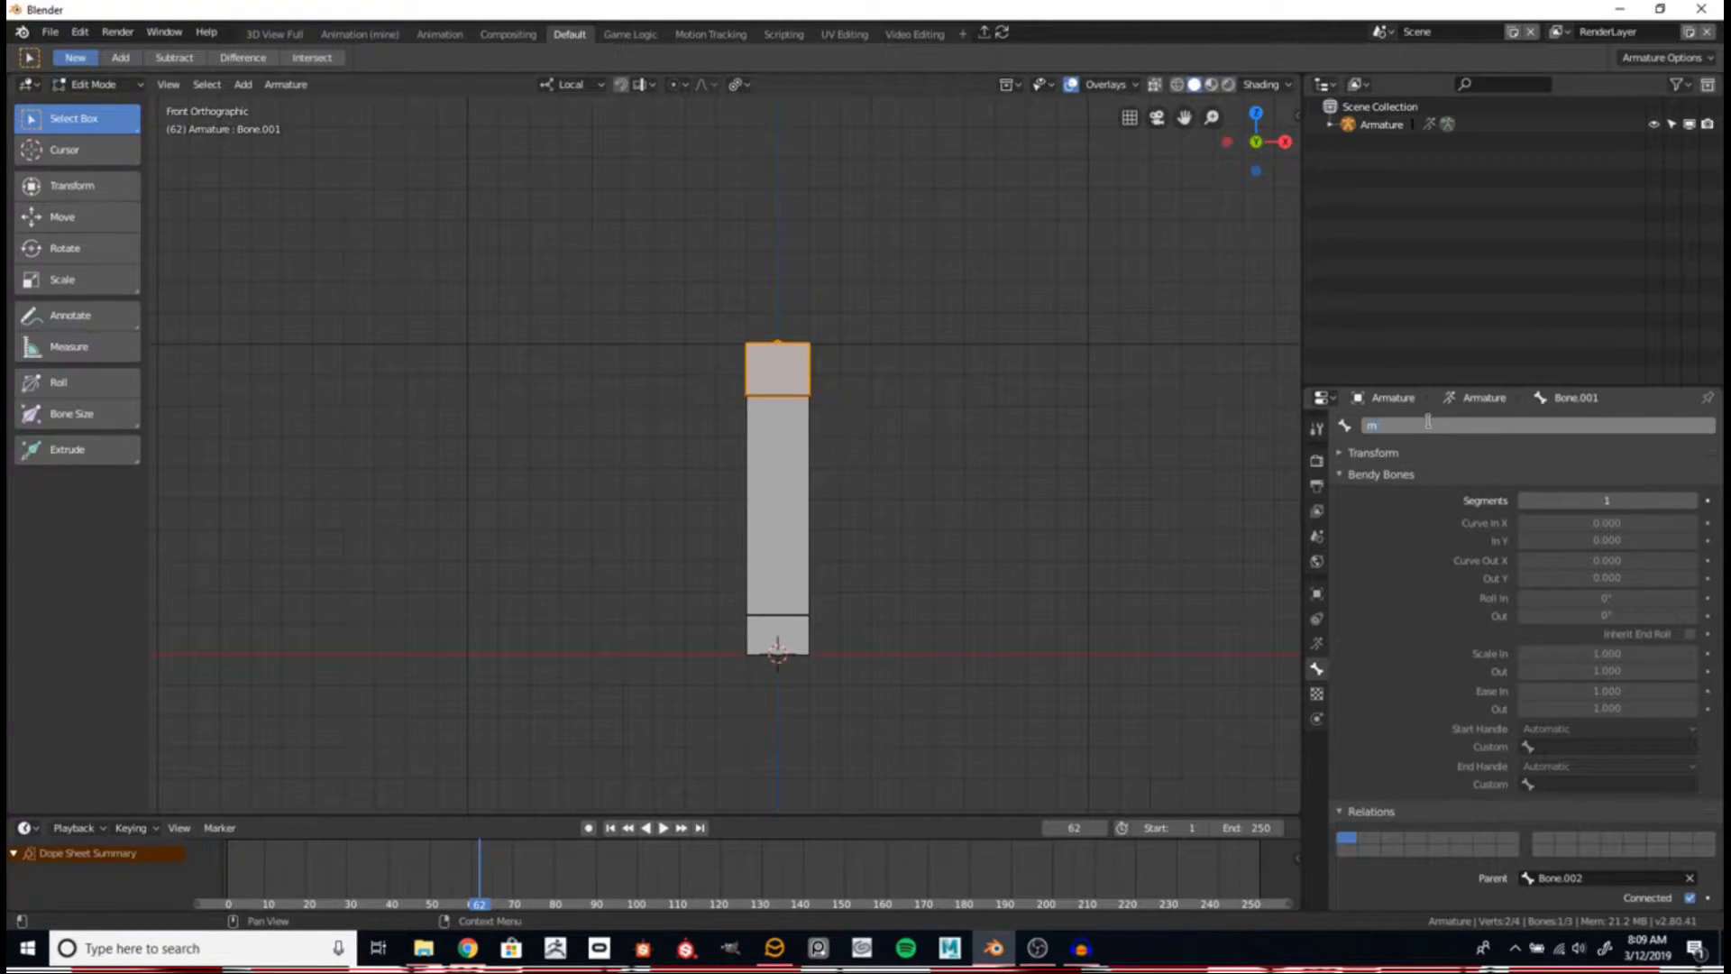
text(end)
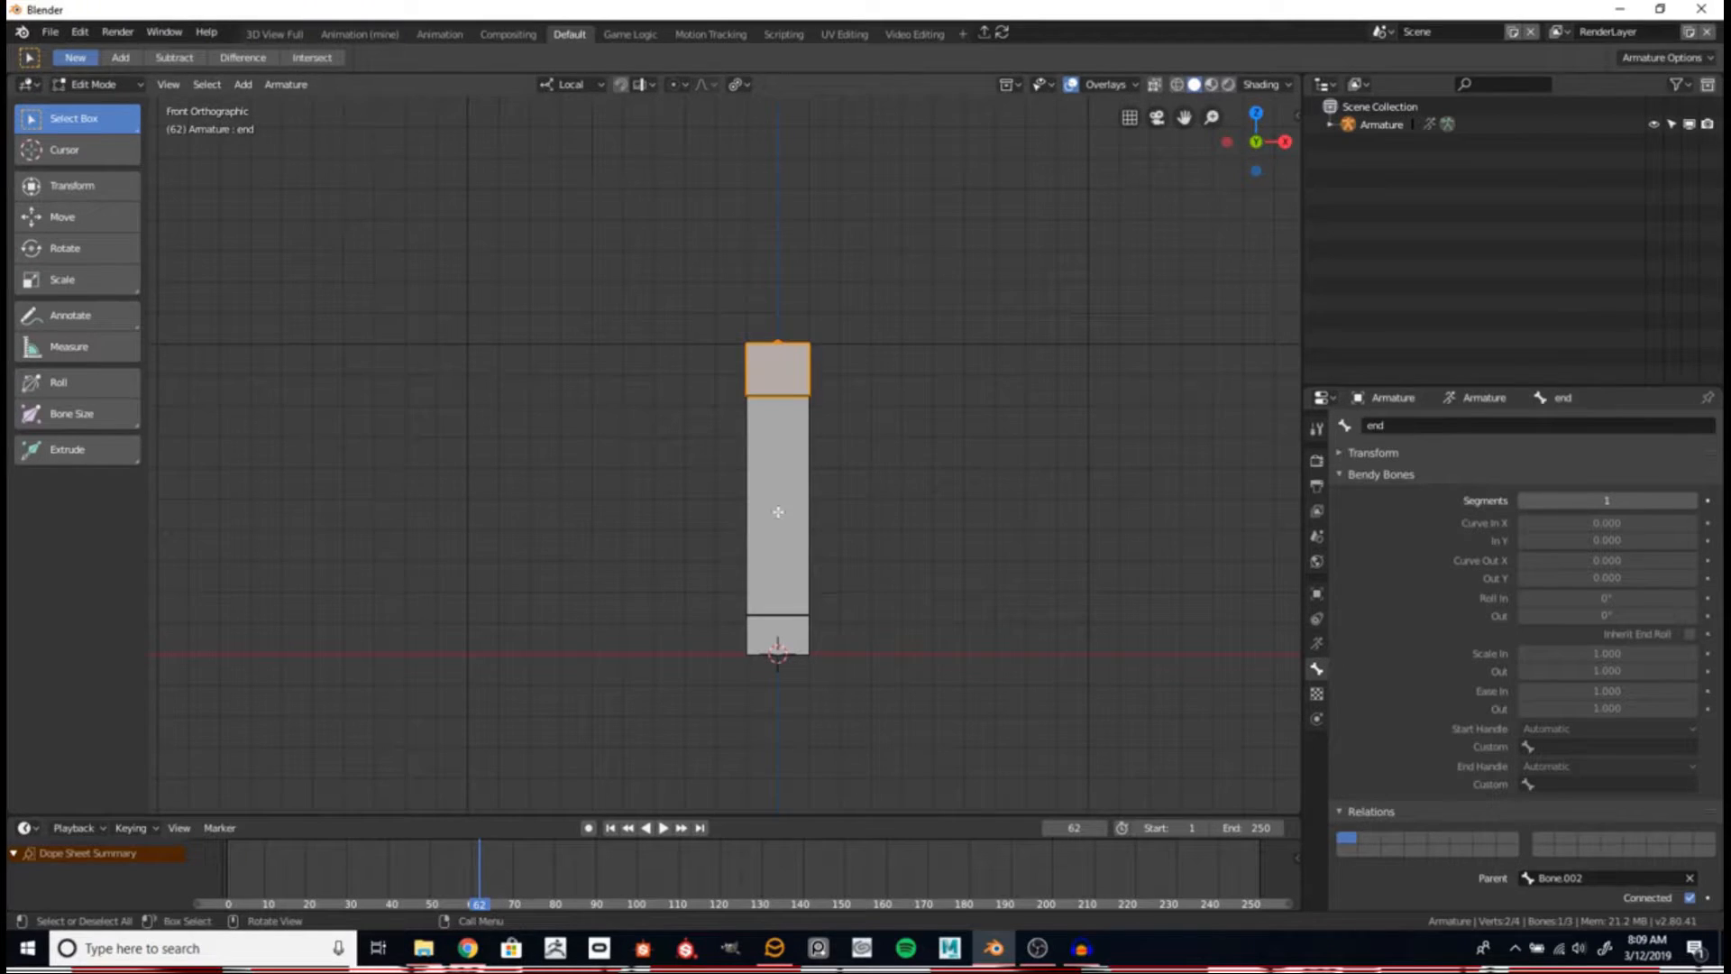
click(777, 507)
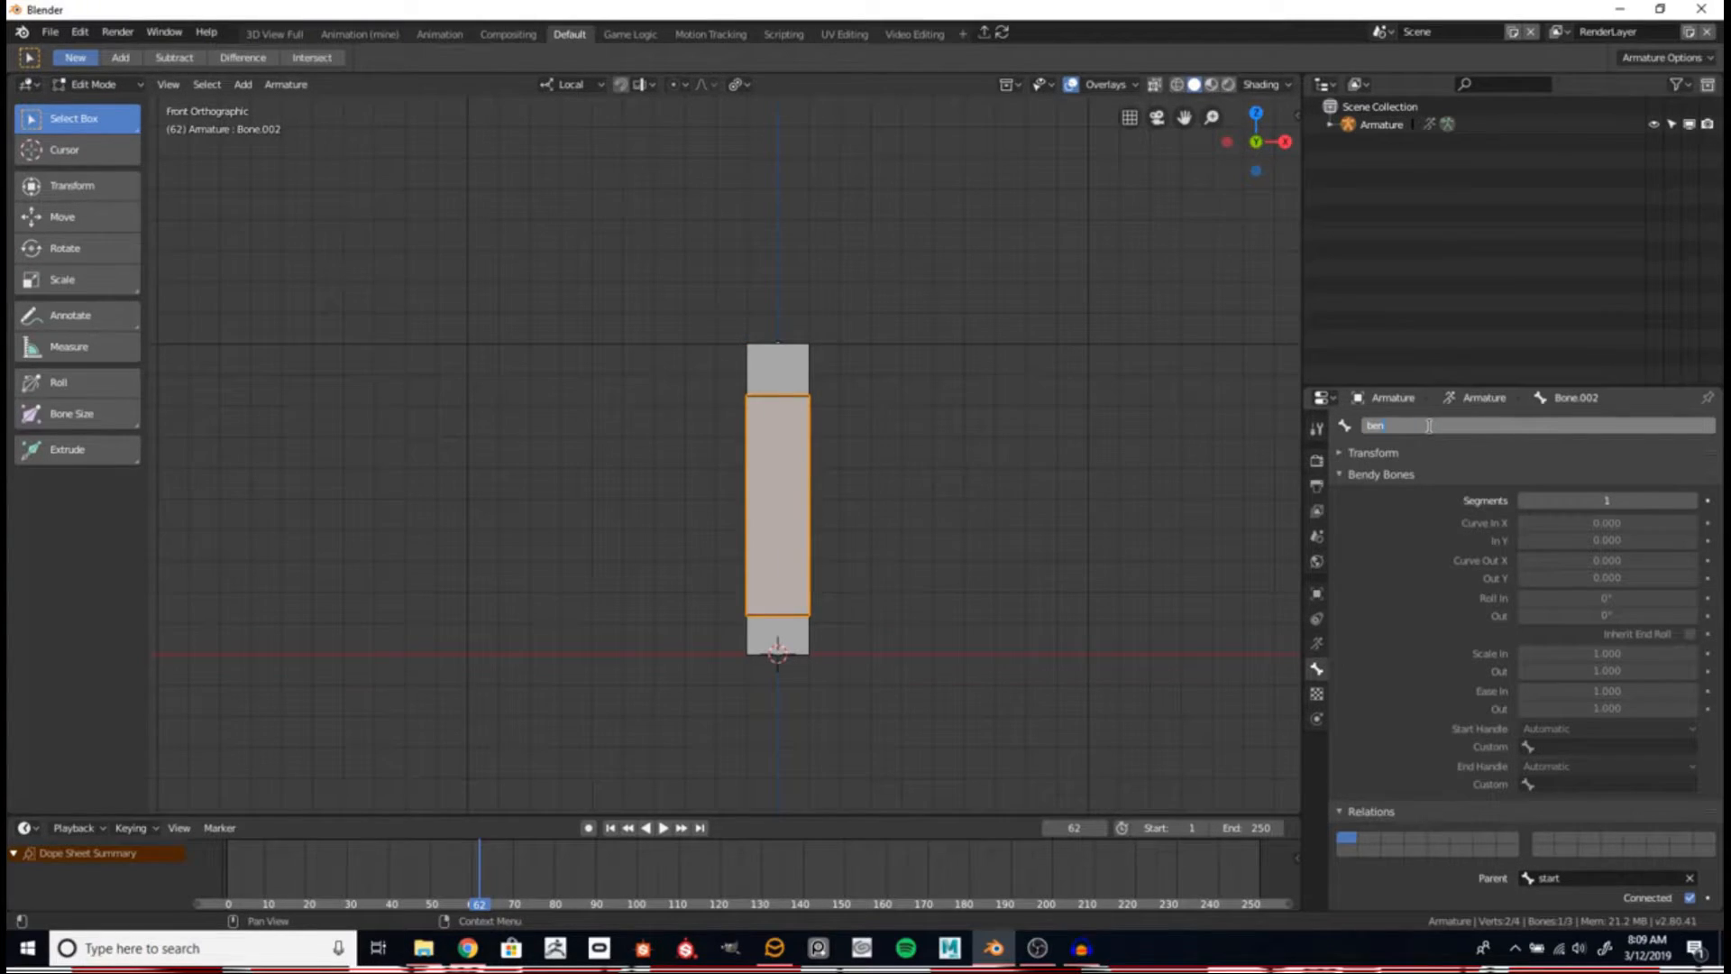
text(bendy)
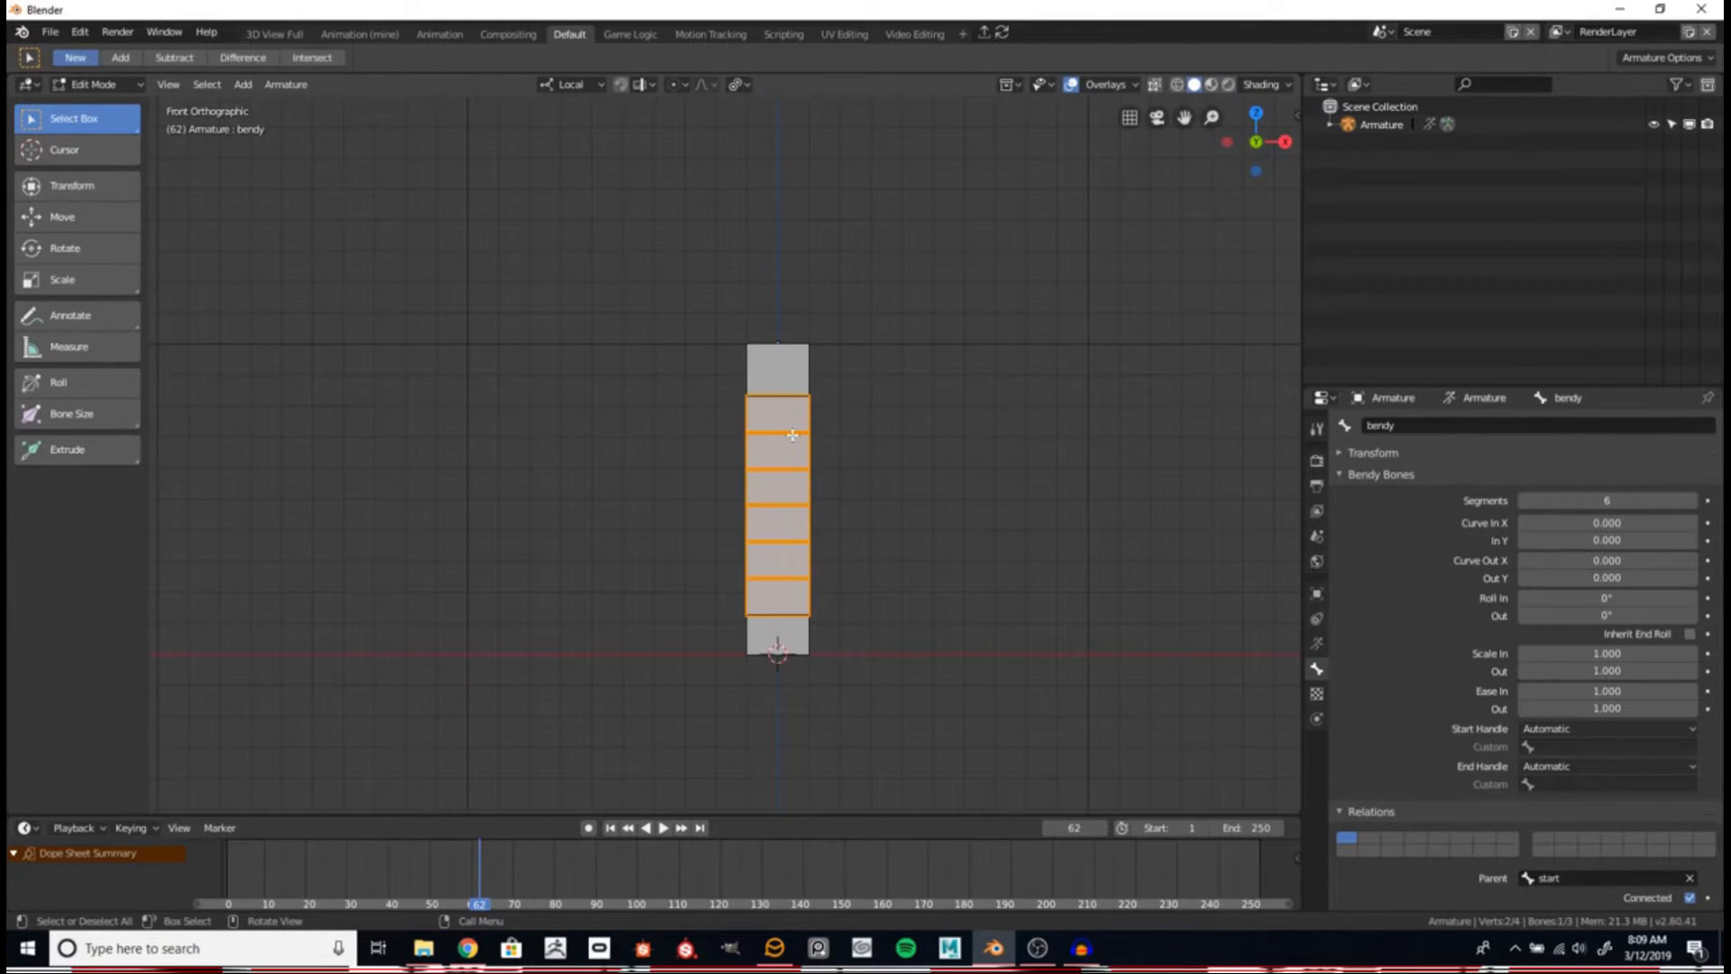
mouse_move(886, 462)
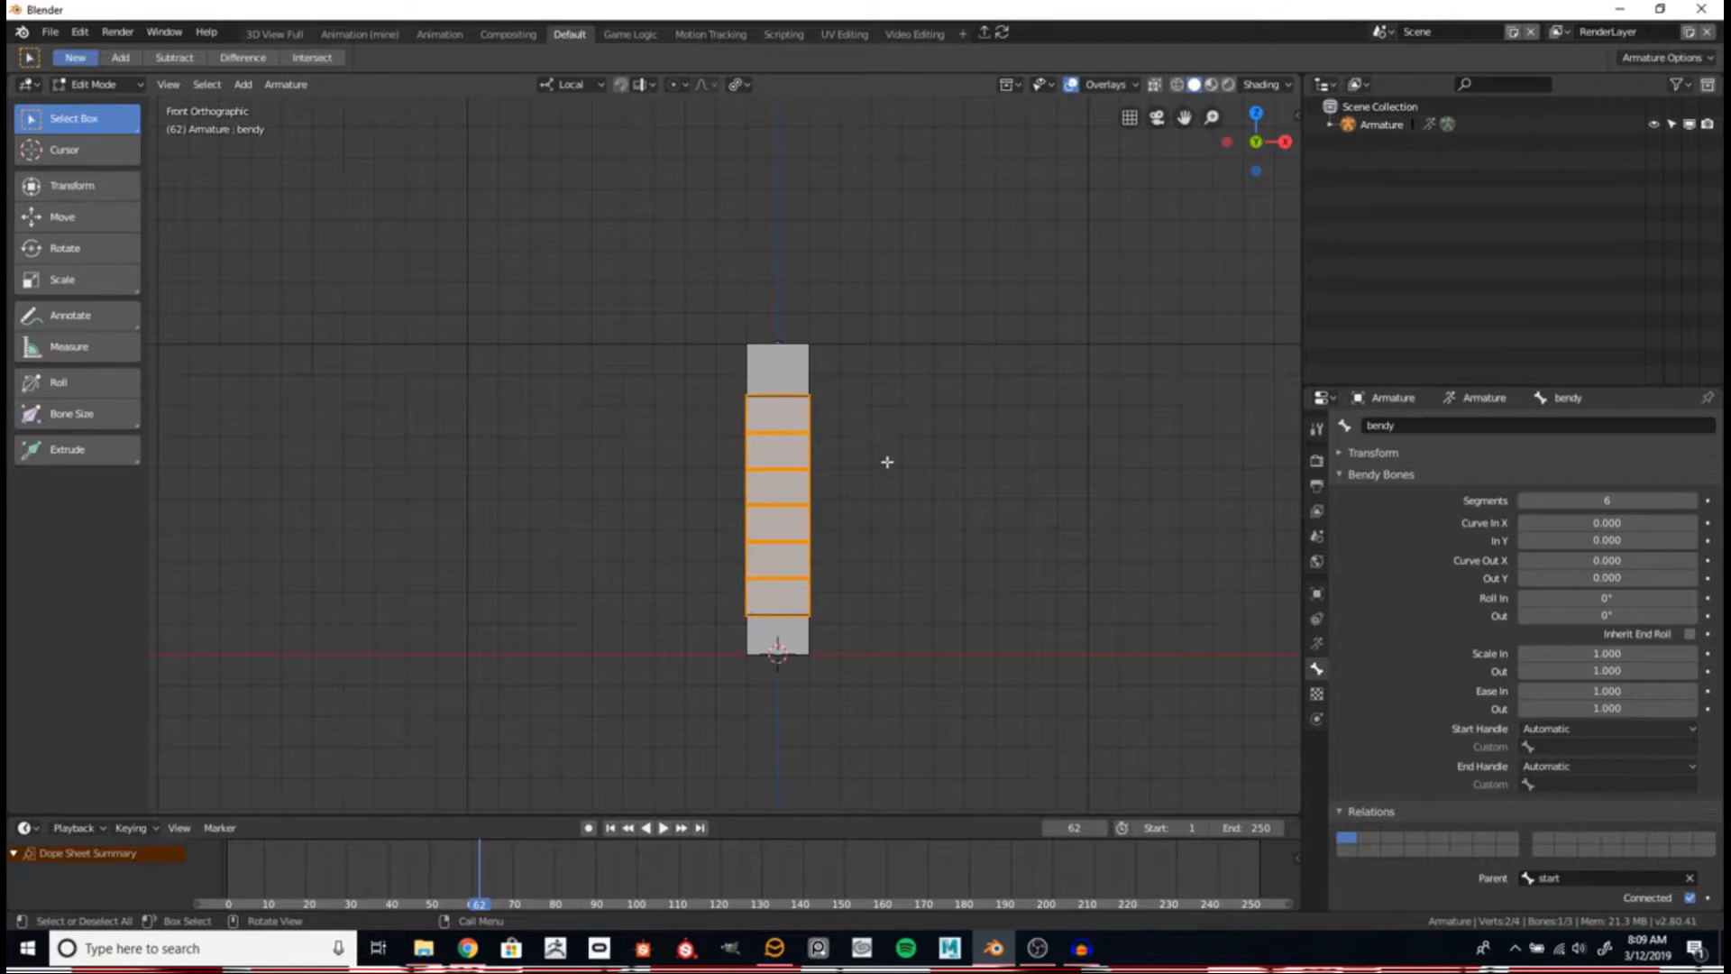
mouse_move(894, 538)
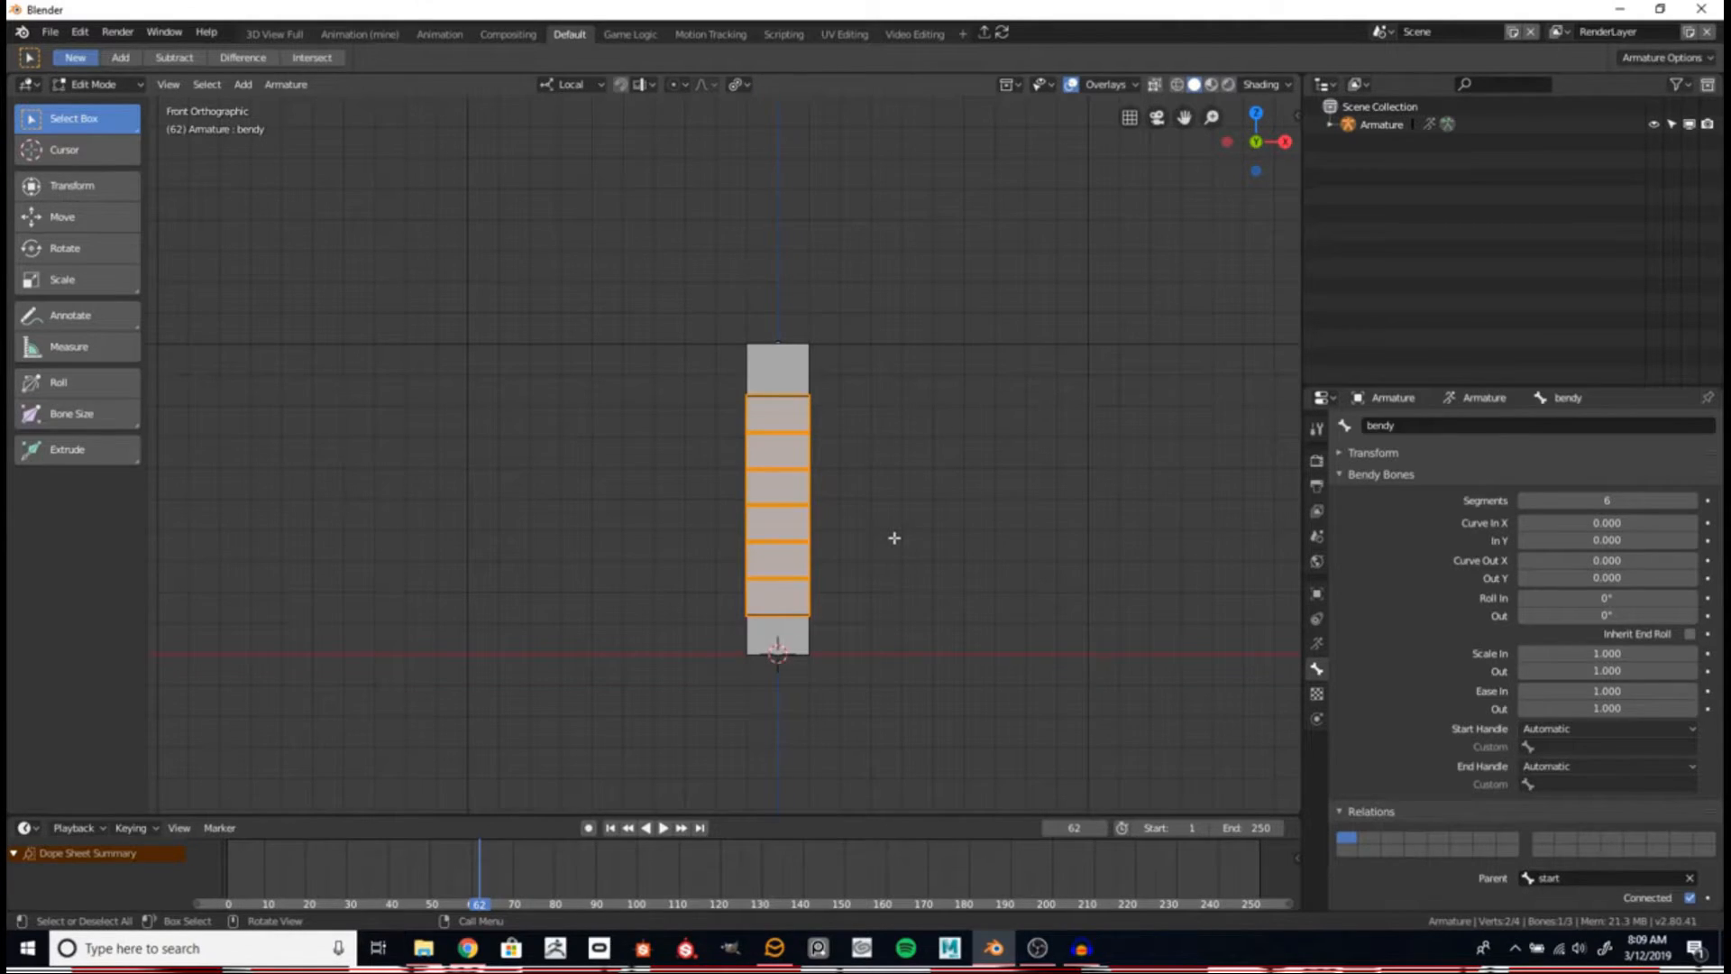
In Pose Mode, rotate the end bone so the middle B-Bone chain curves.
click(97, 84)
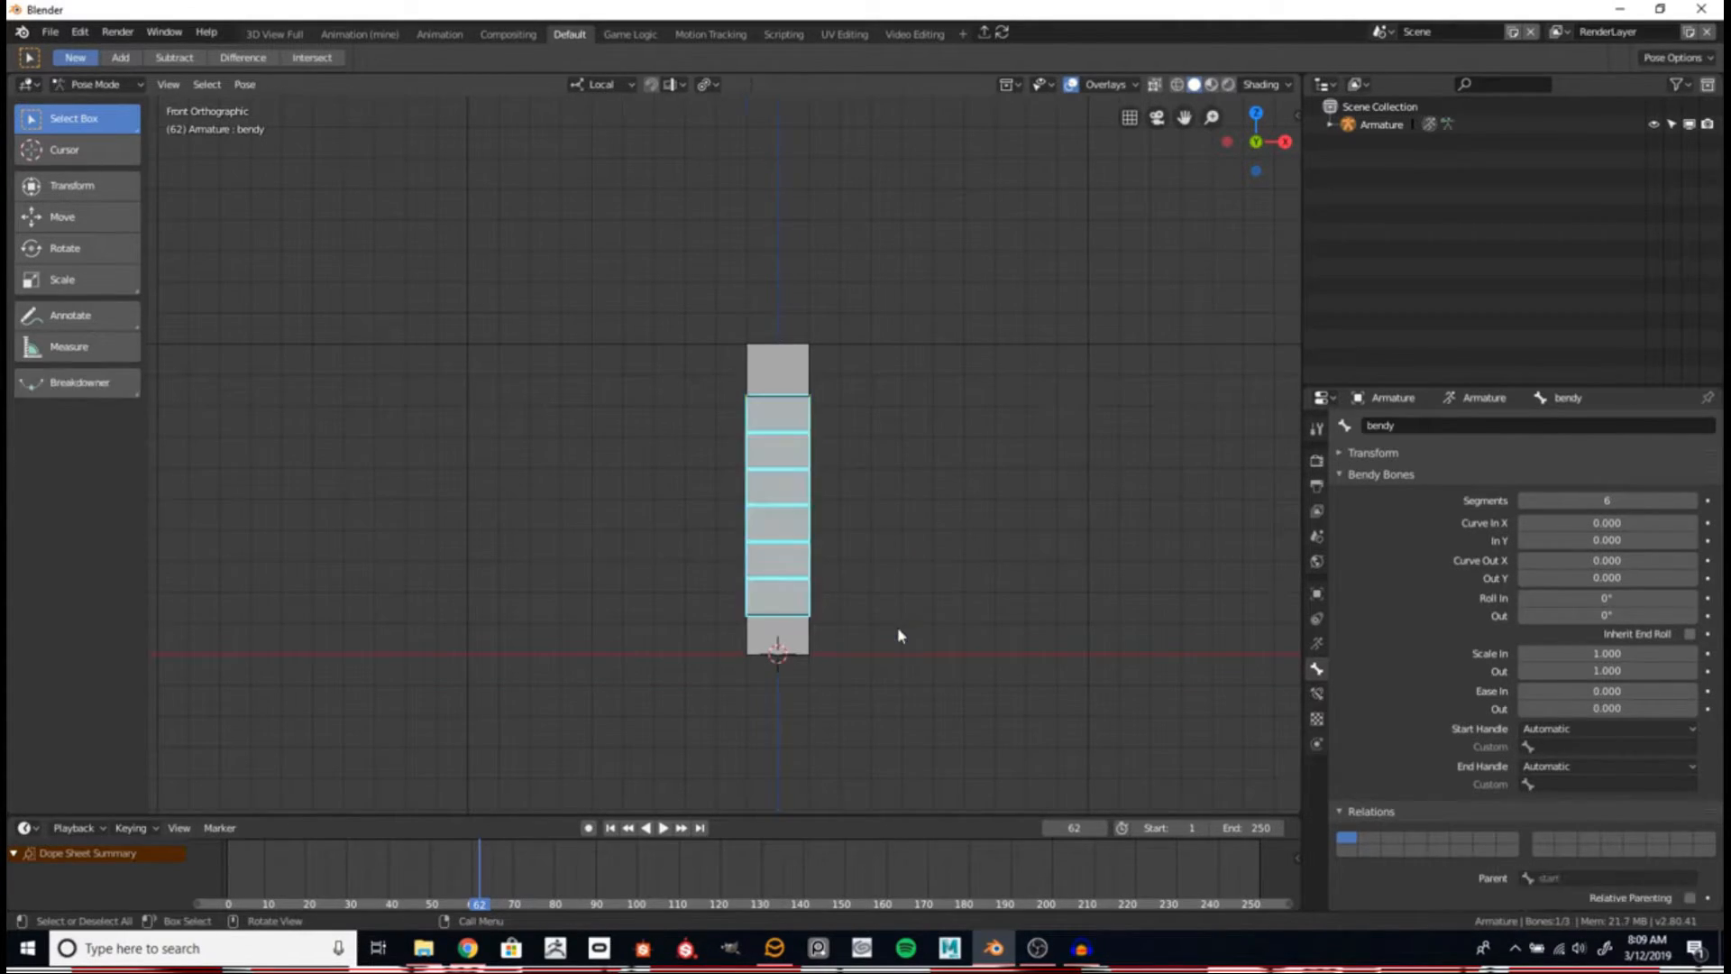
key(r)
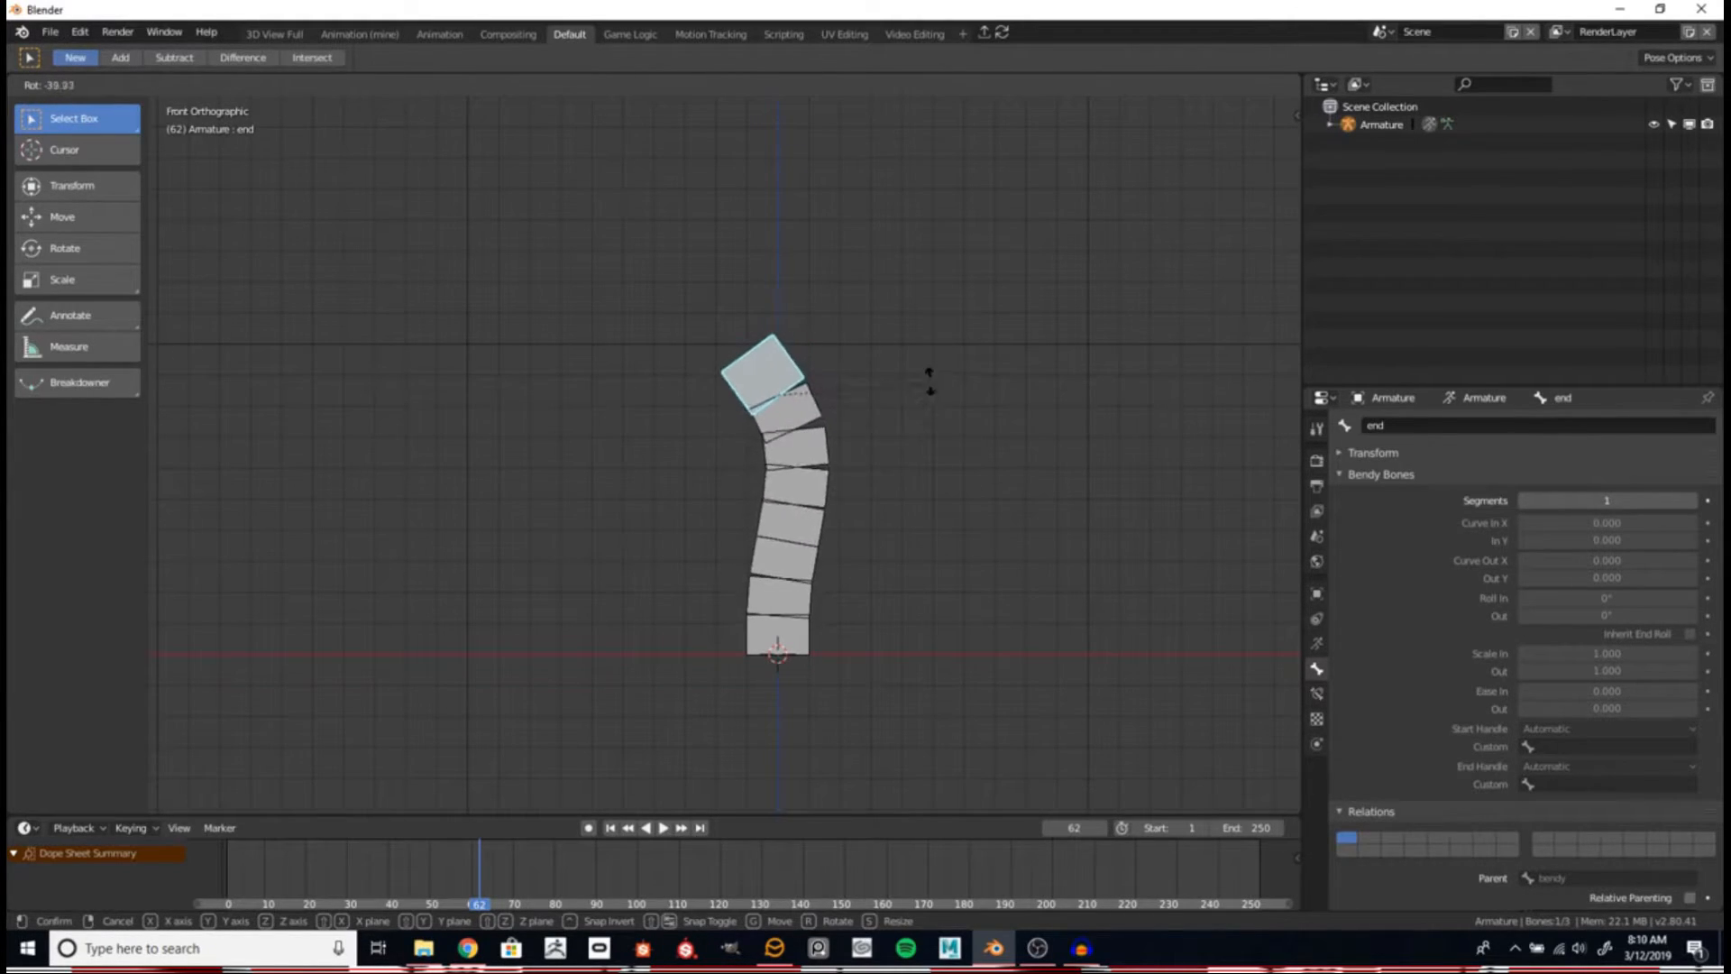
drag(930, 387, 784, 473)
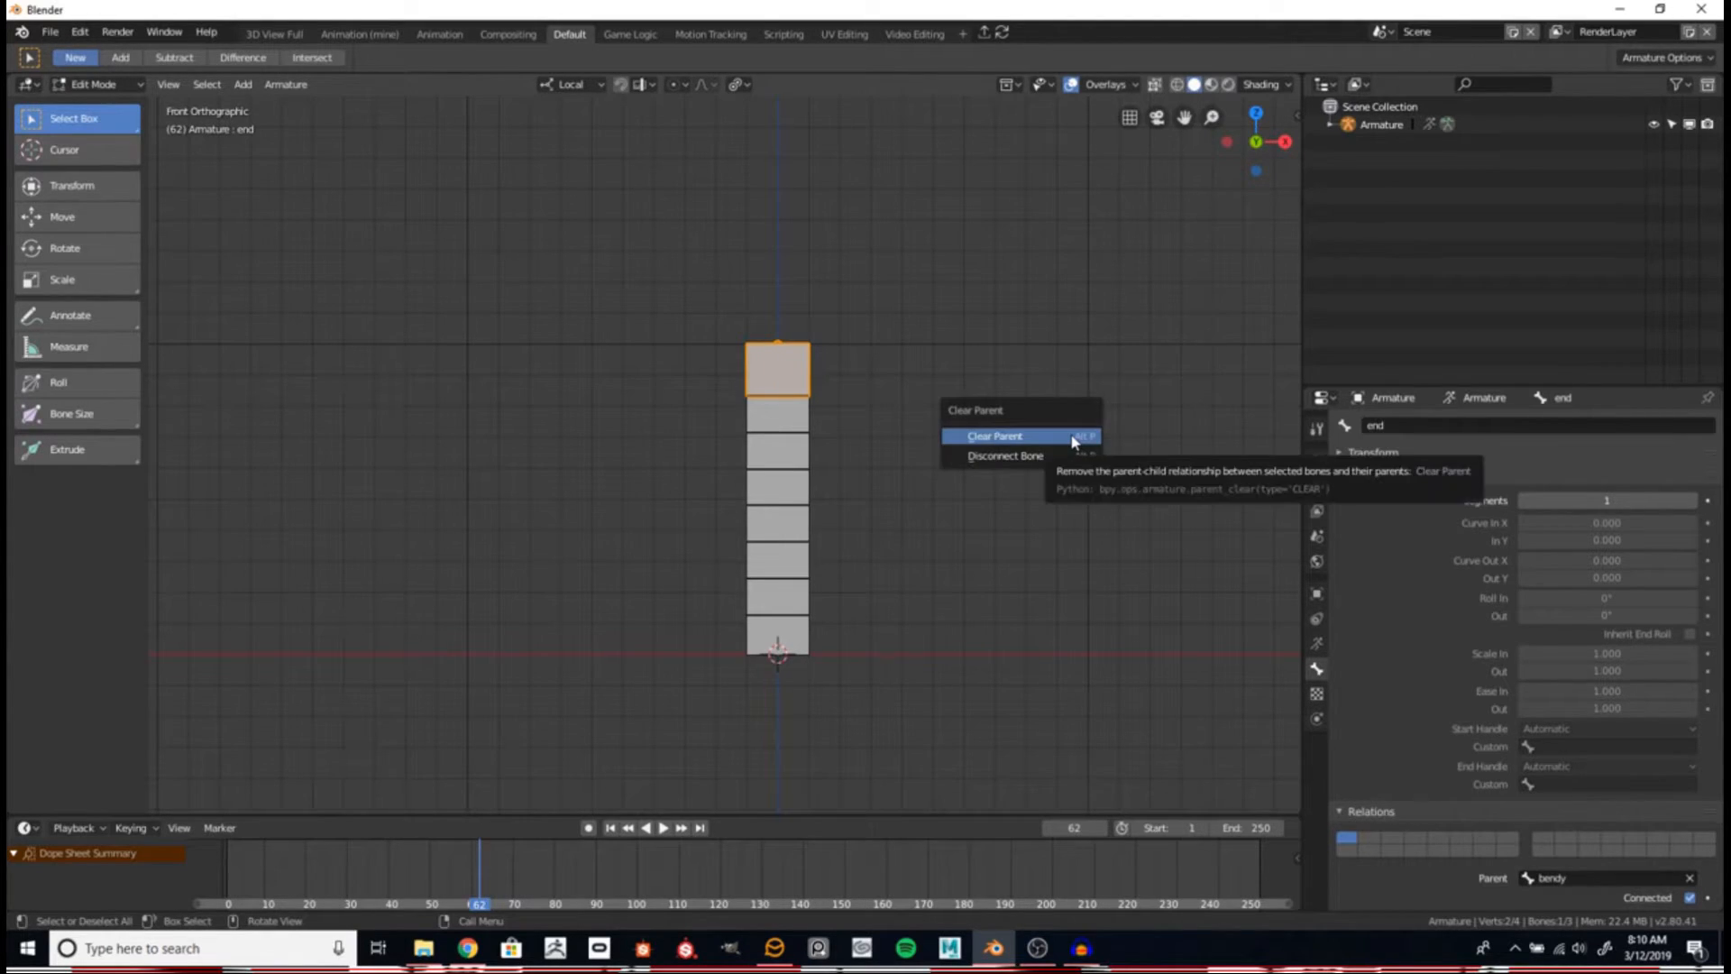
Clear the end bone's parent so it detaches from the bendy bone.
click(994, 435)
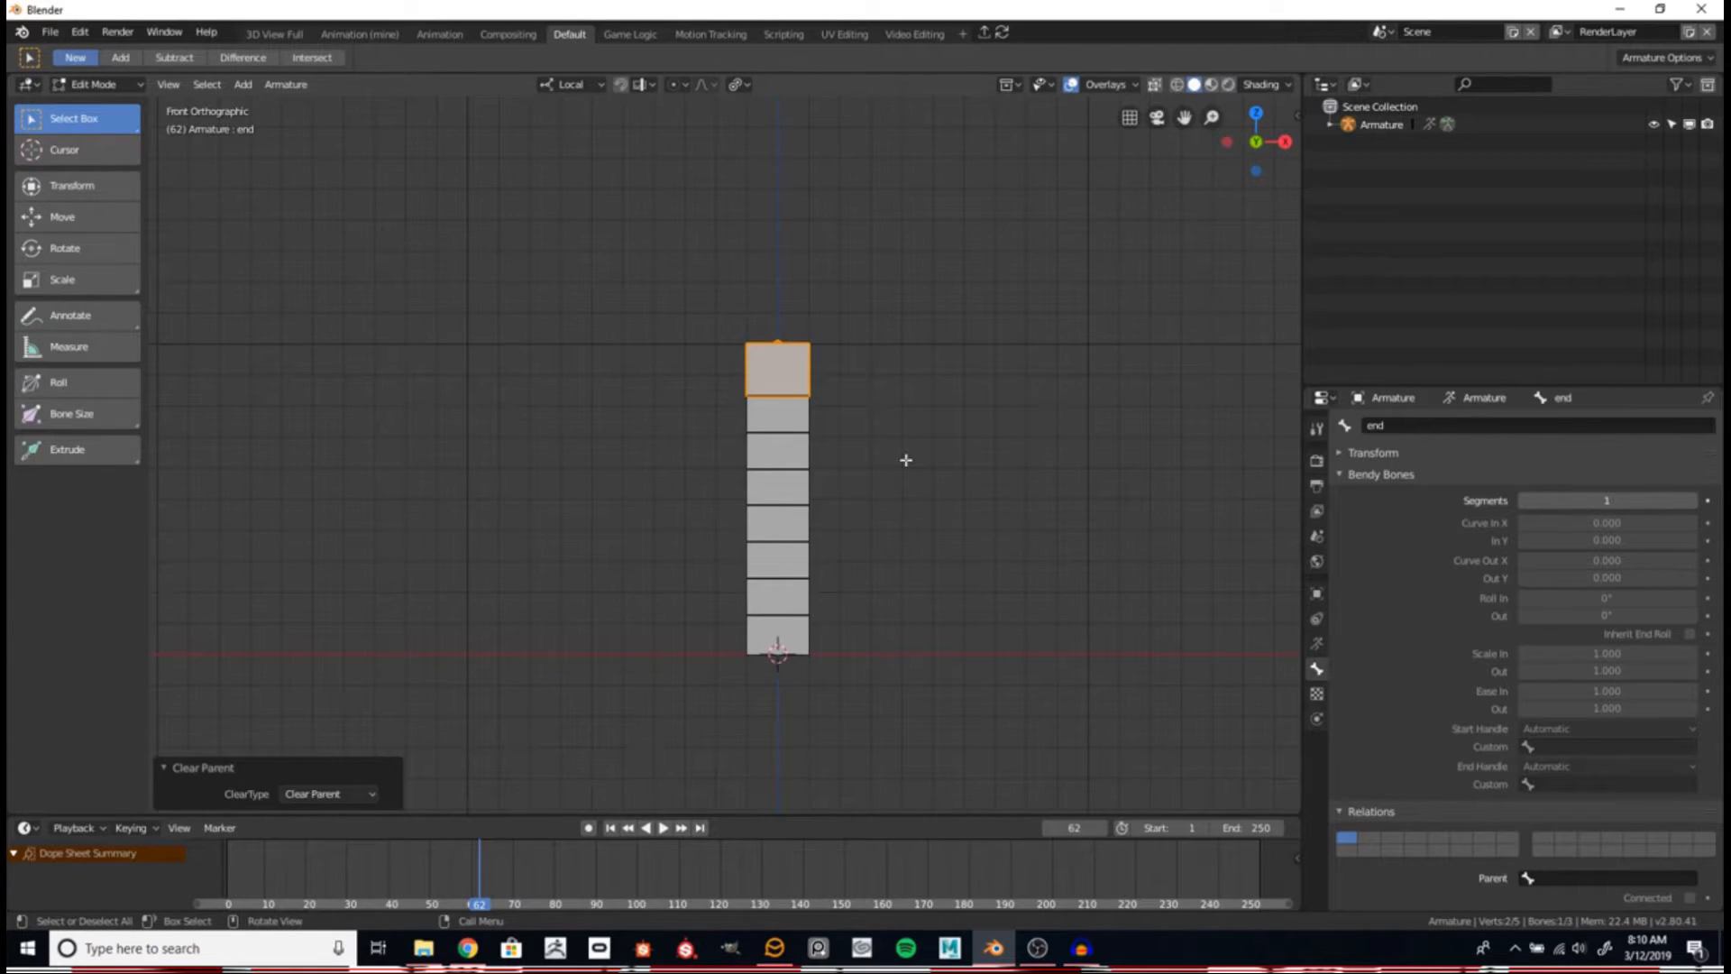
In Pose Mode, move the end bone up-left and rotate it to curve the bendy bone.
click(98, 84)
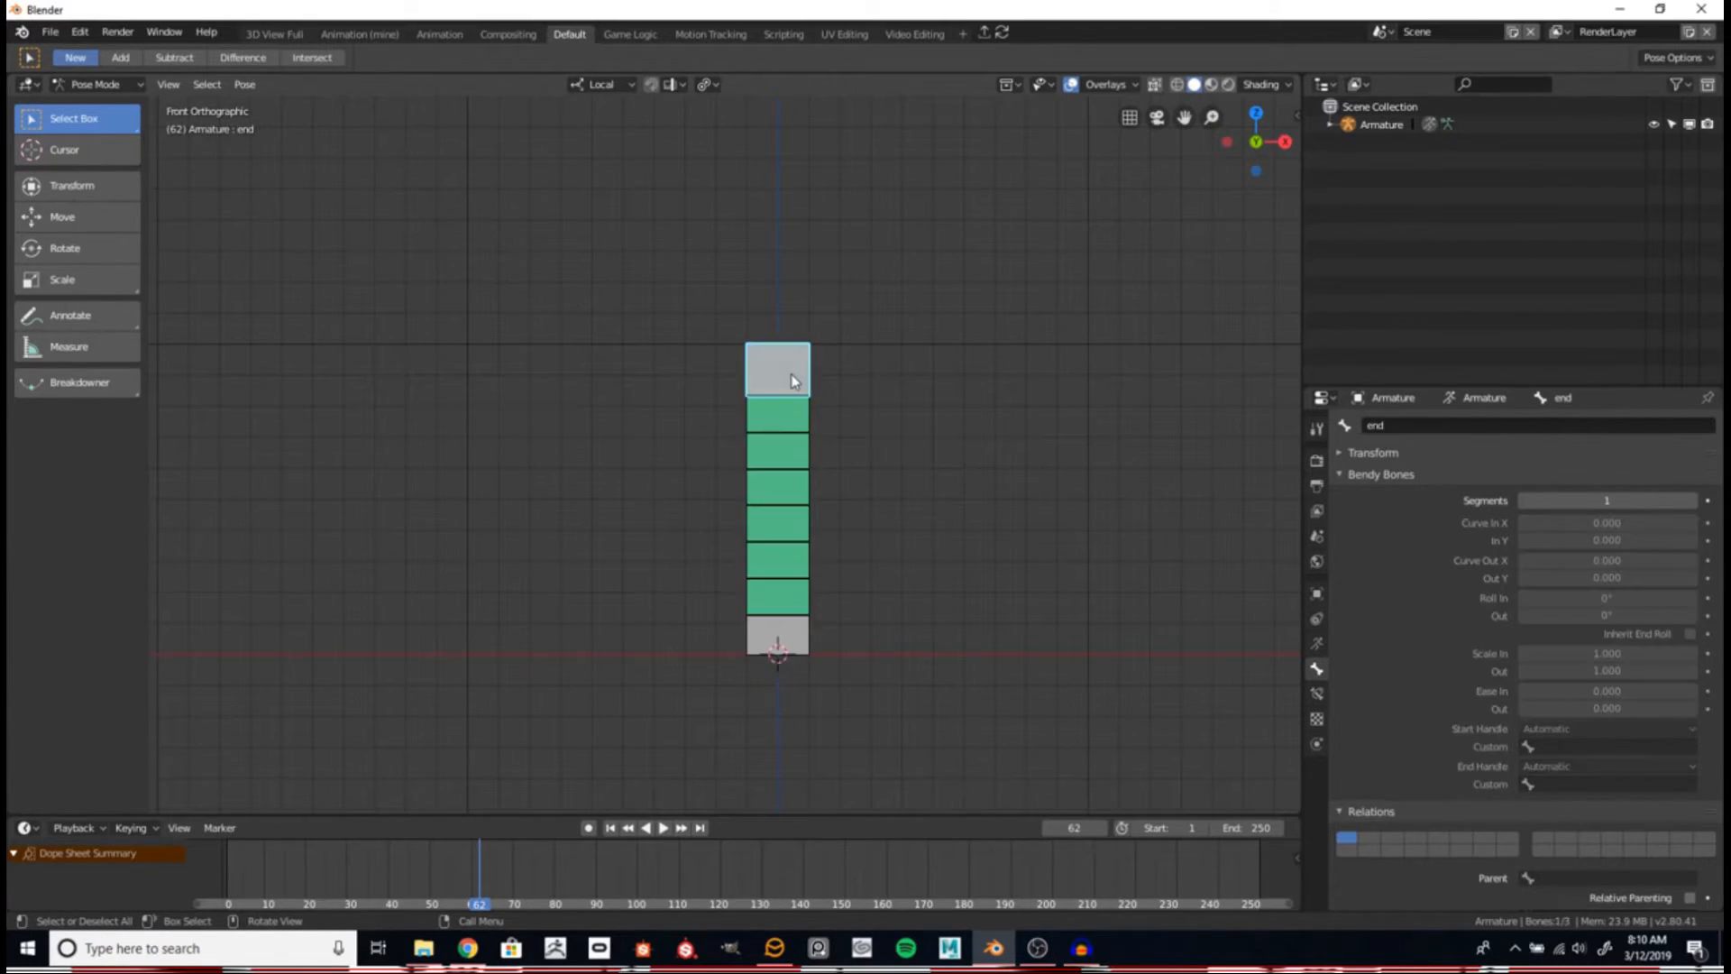
drag(778, 370, 960, 227)
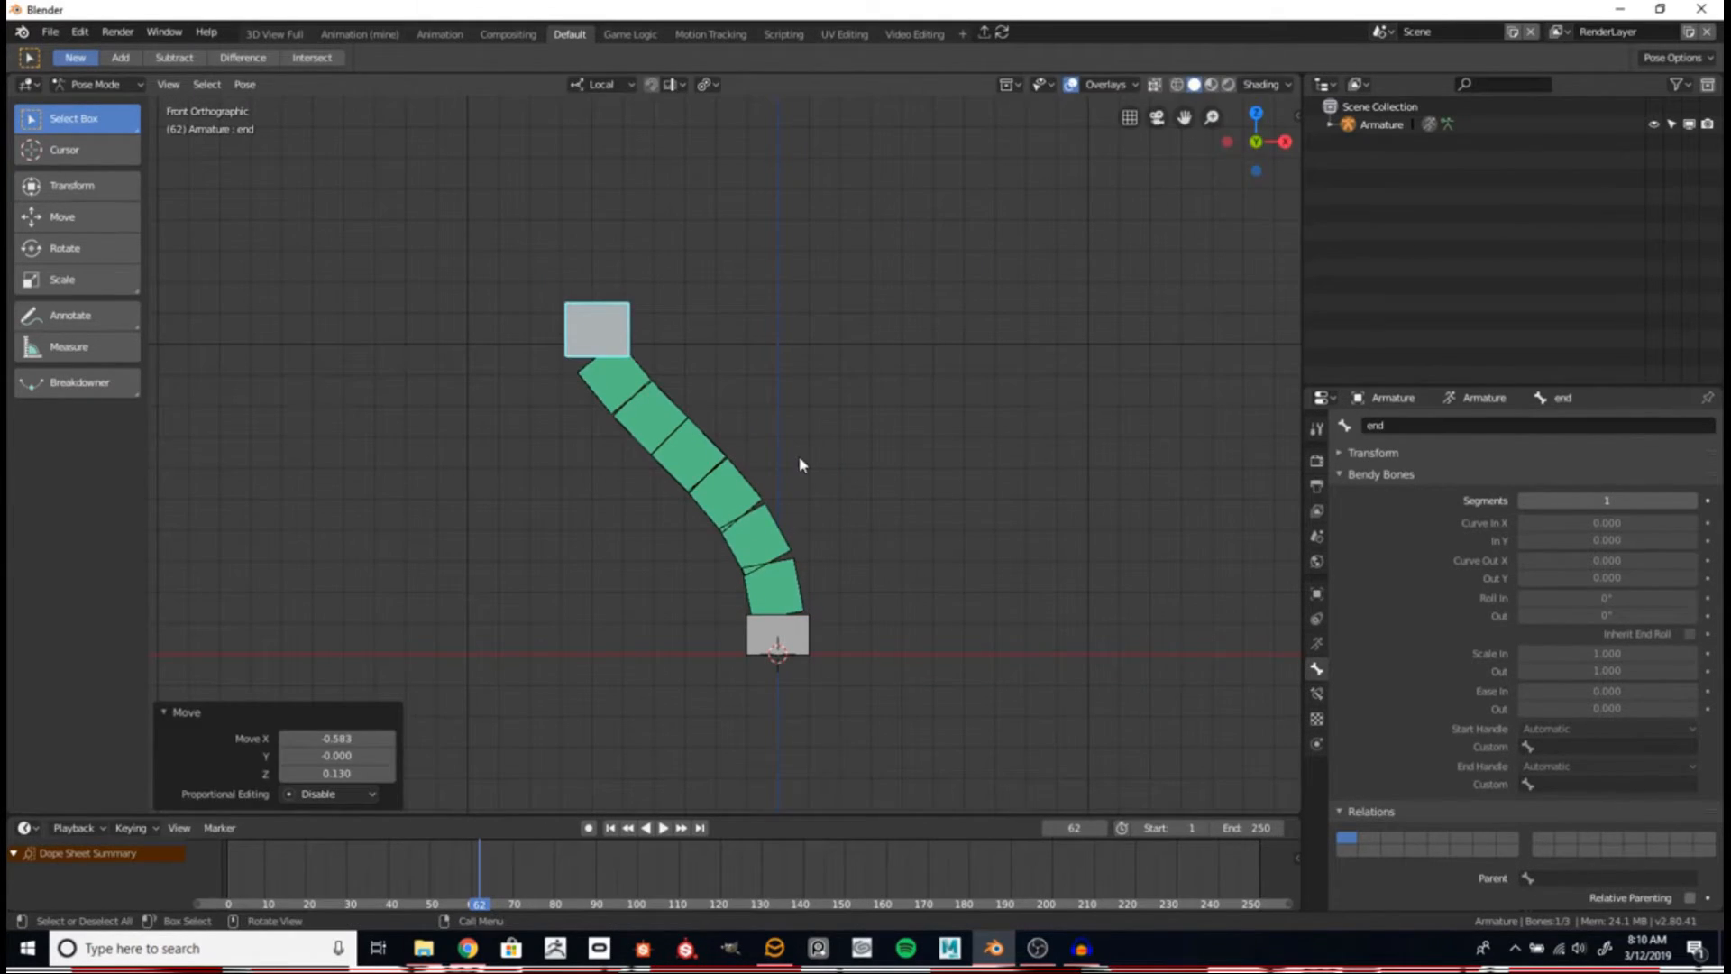
key(r)
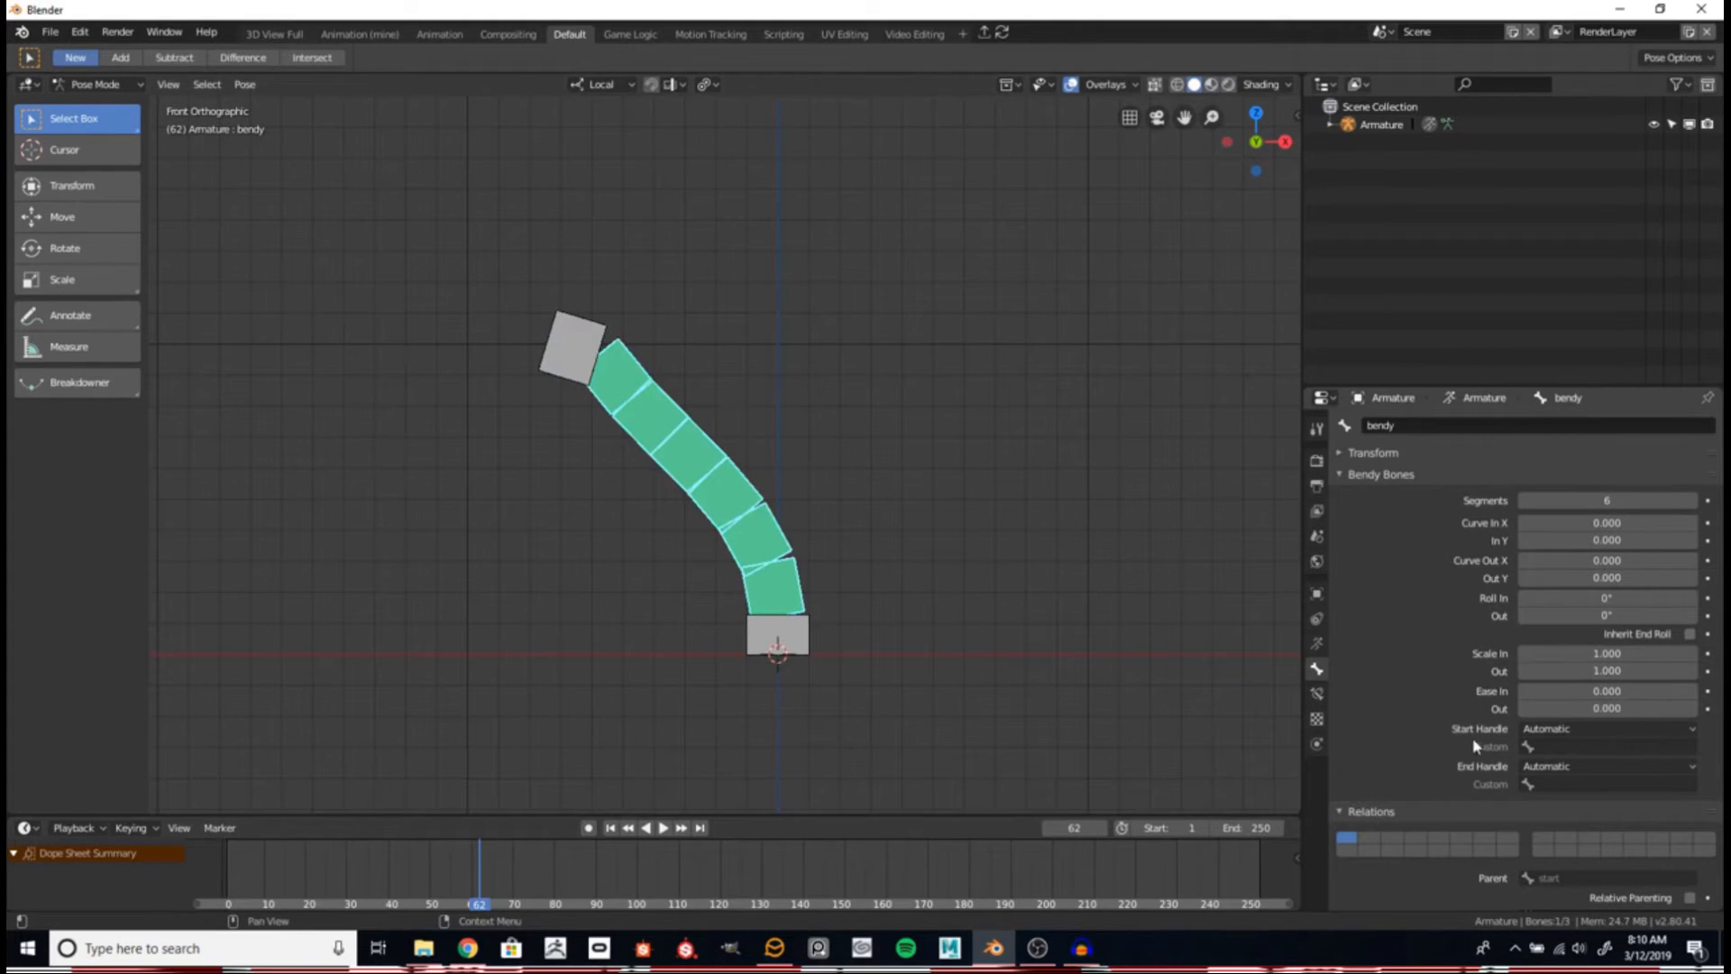
Open the bendy bone's End Handle type dropdown under Bendy Bones.
click(1601, 766)
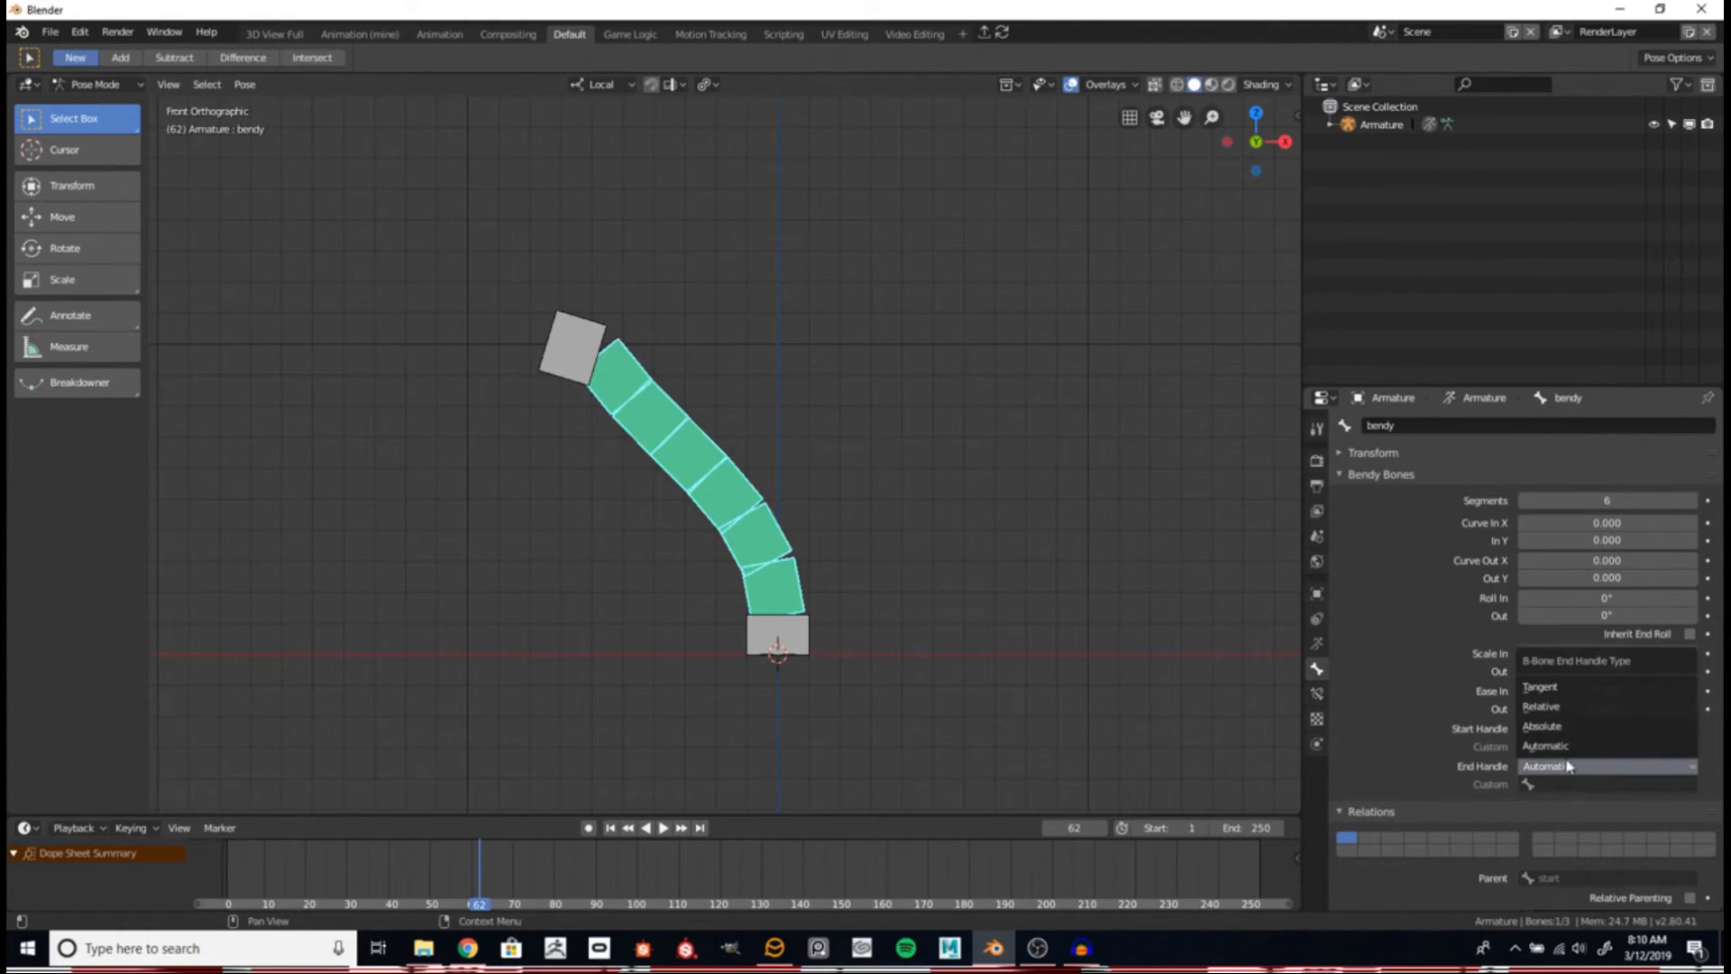